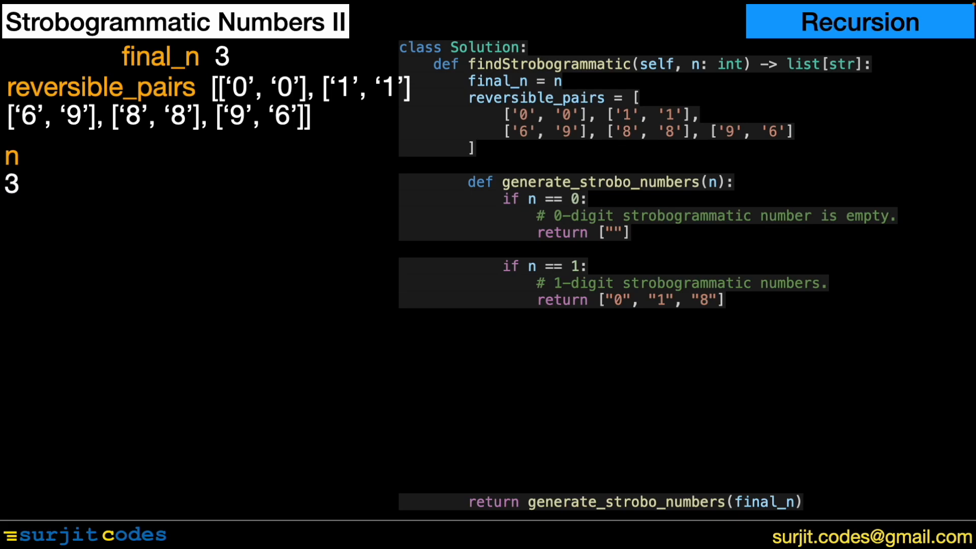
type("prev_result = generate_strobo_numbers(n - 2)")
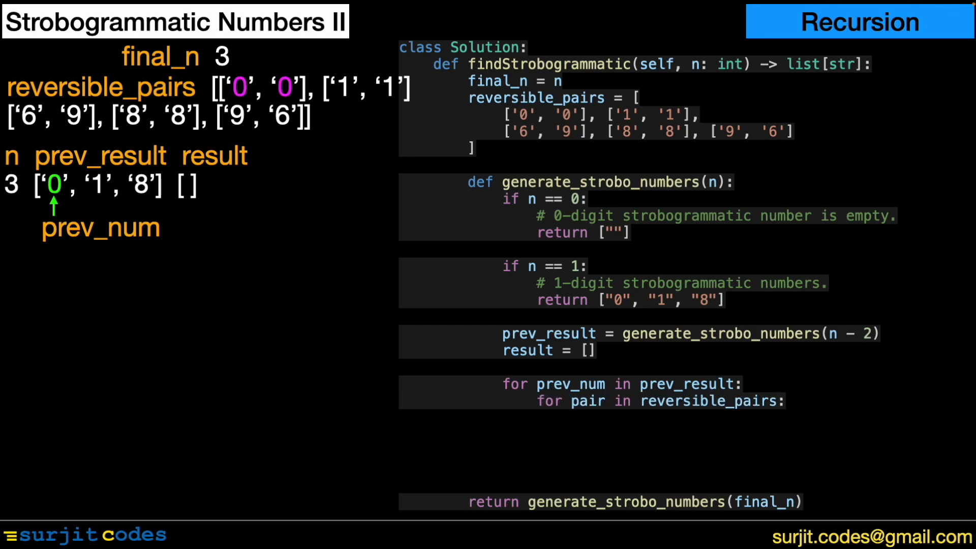
type("if pair[0] != '0' or n != final_n:")
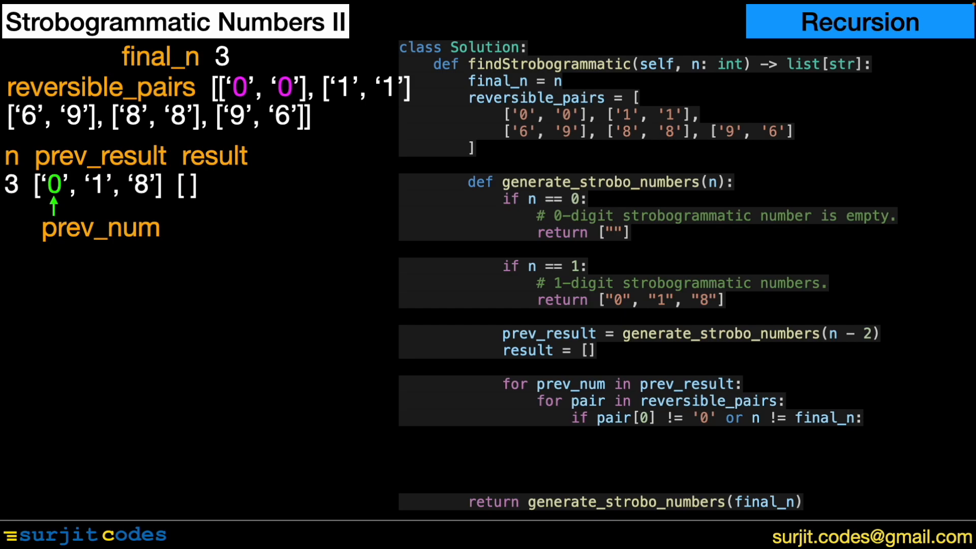